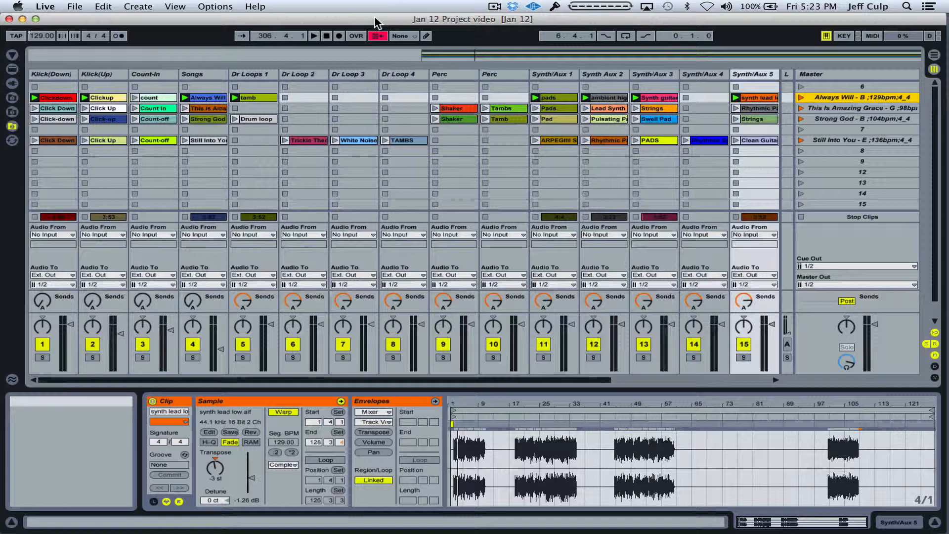
pyautogui.moveTo(501, 104)
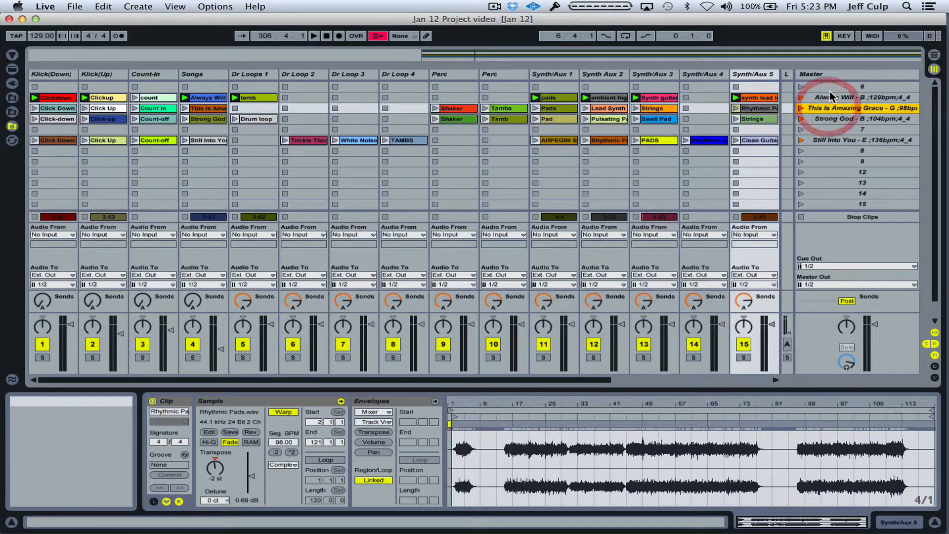
# Jump the arrangement timeline to the This Is Amazing Grace locator
pyautogui.click(856, 97)
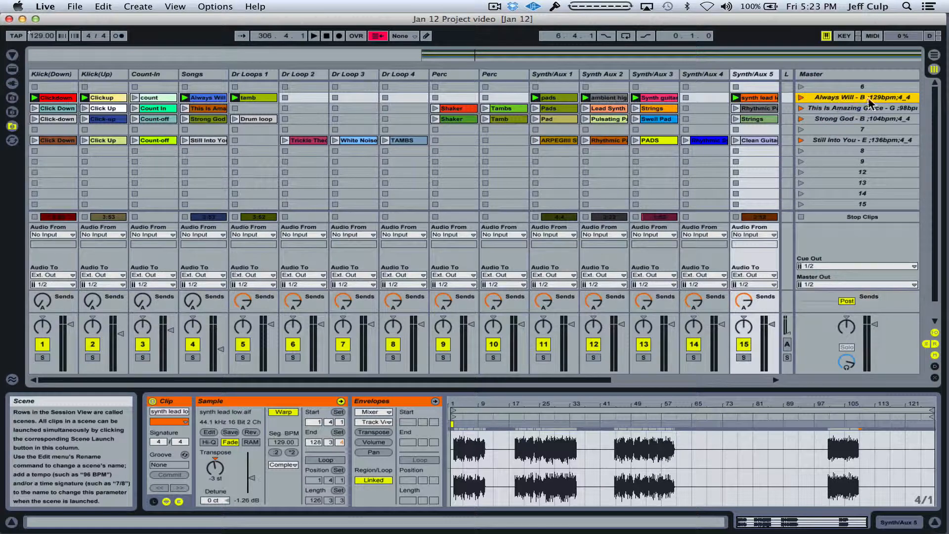
pyautogui.click(853, 107)
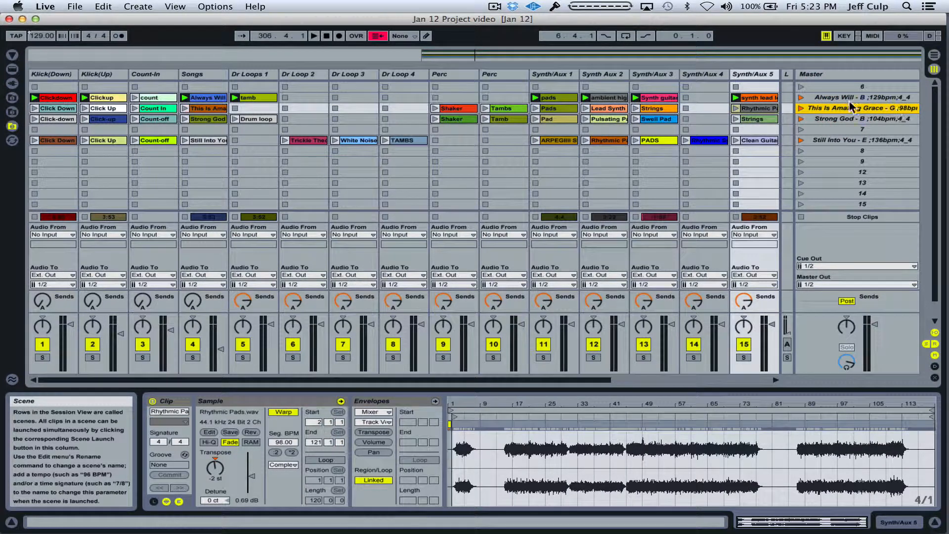
pyautogui.press('tab')
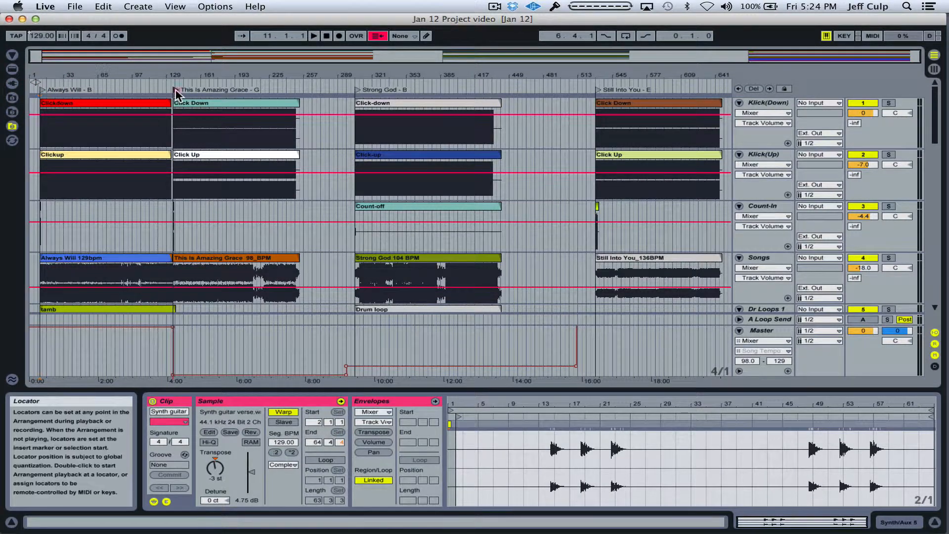
pyautogui.click(357, 91)
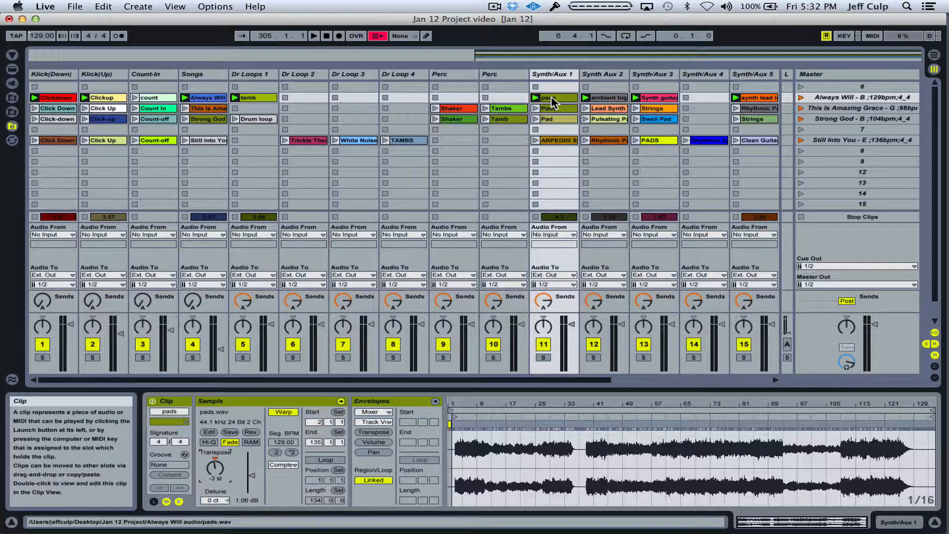
# Show the Always Will pads clip in Clip View, warped at 129 BPM and transposed -3 st
pyautogui.click(55, 98)
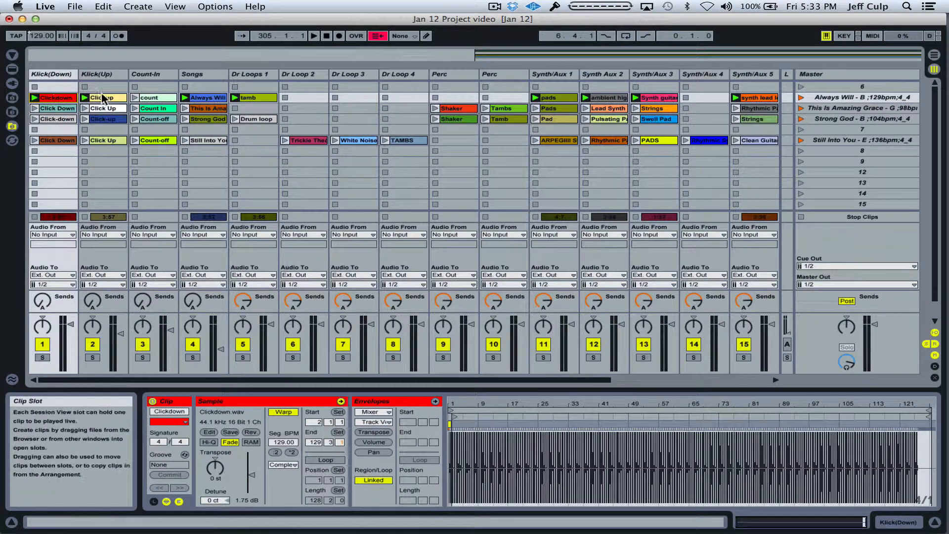
pyautogui.click(103, 98)
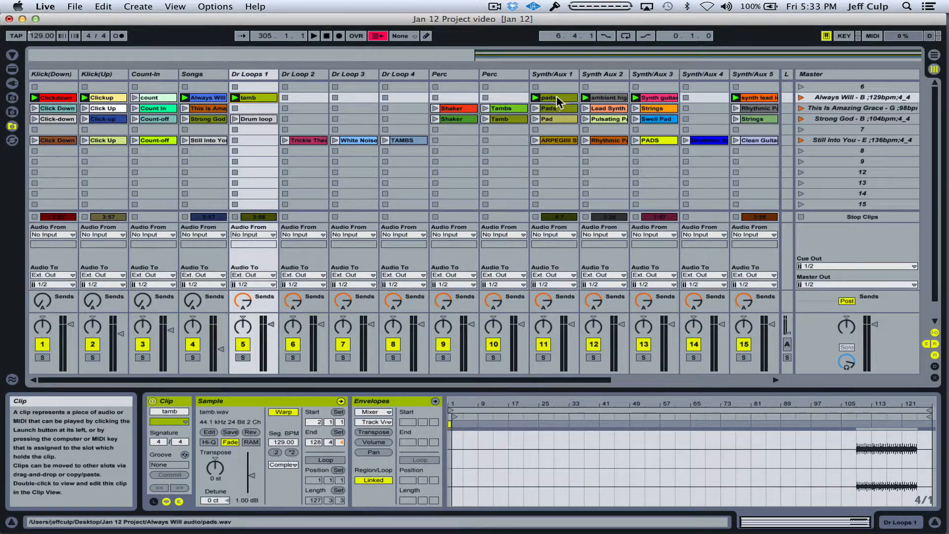
pyautogui.click(550, 98)
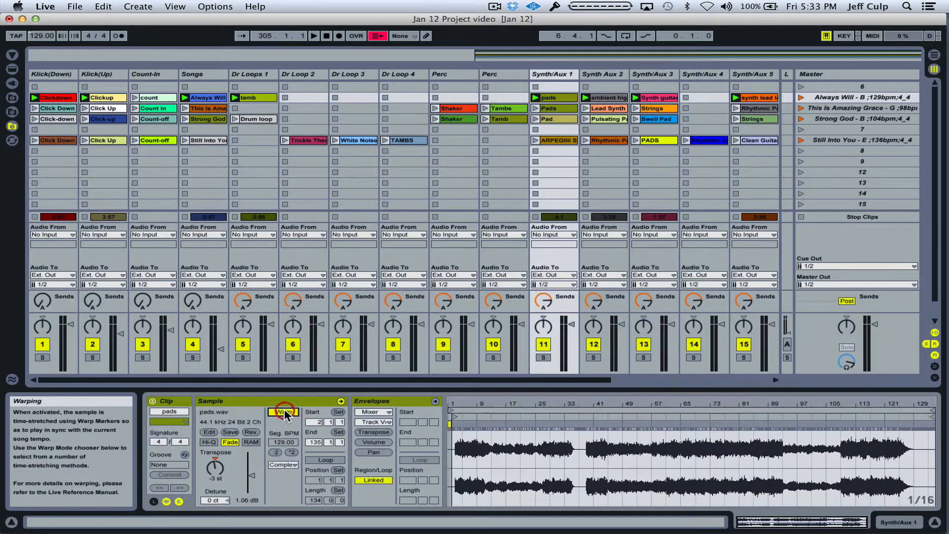
pyautogui.click(284, 411)
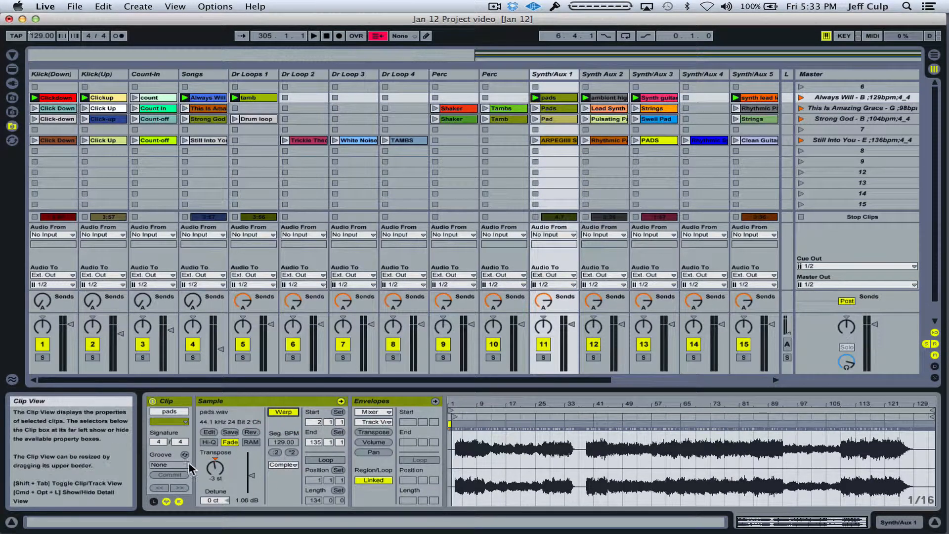
pyautogui.moveTo(215, 469)
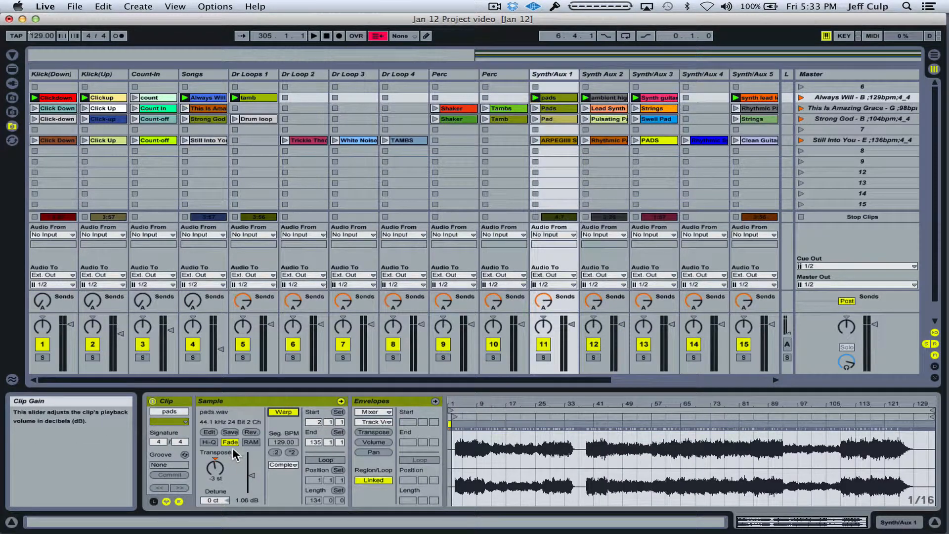
pyautogui.moveTo(213, 471)
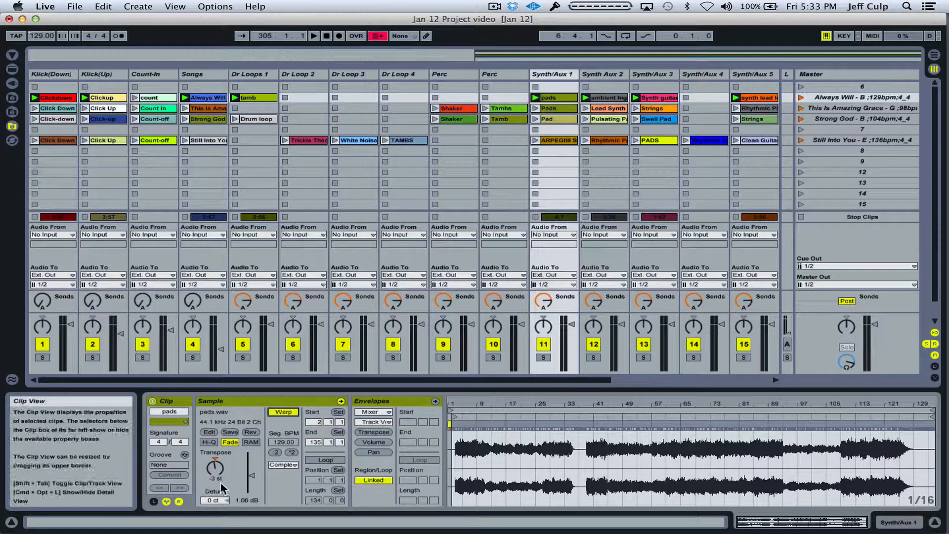
pyautogui.moveTo(213, 469)
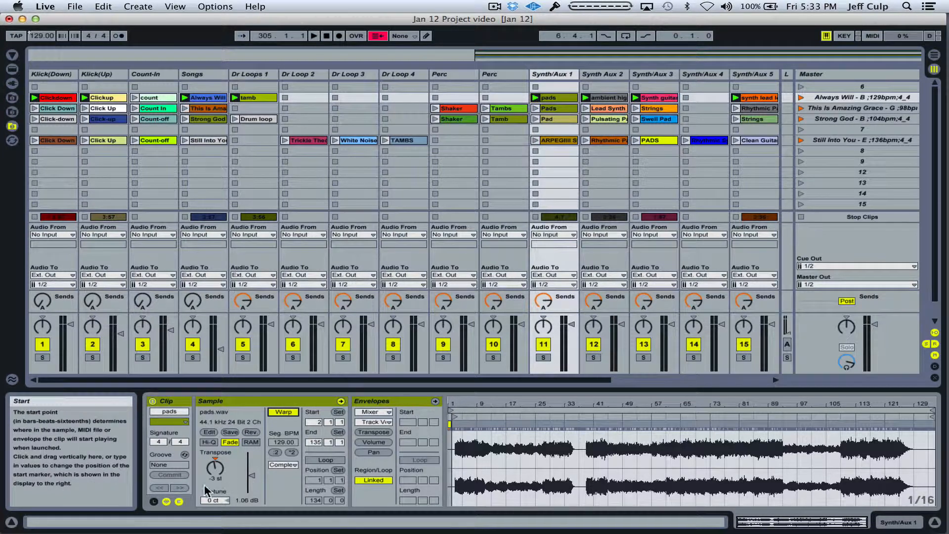
pyautogui.moveTo(214, 479)
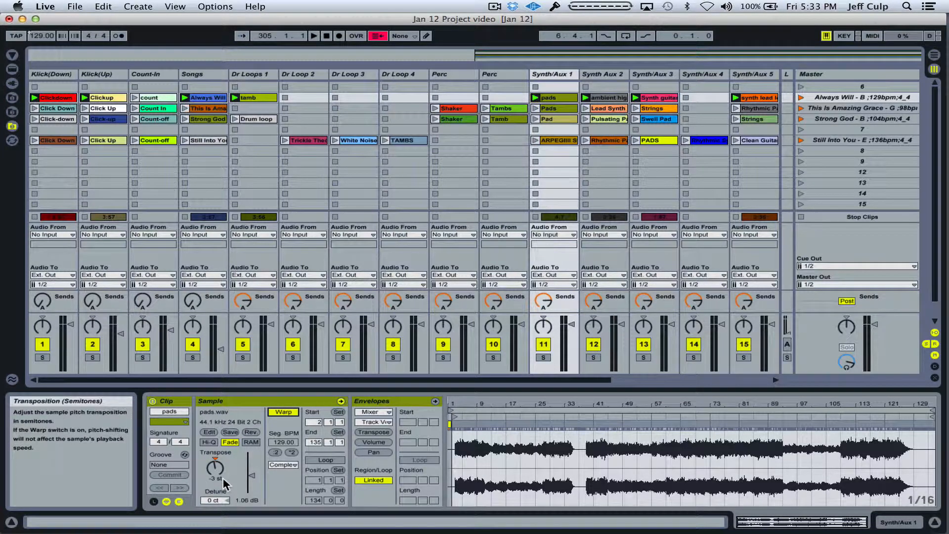
pyautogui.moveTo(217, 481)
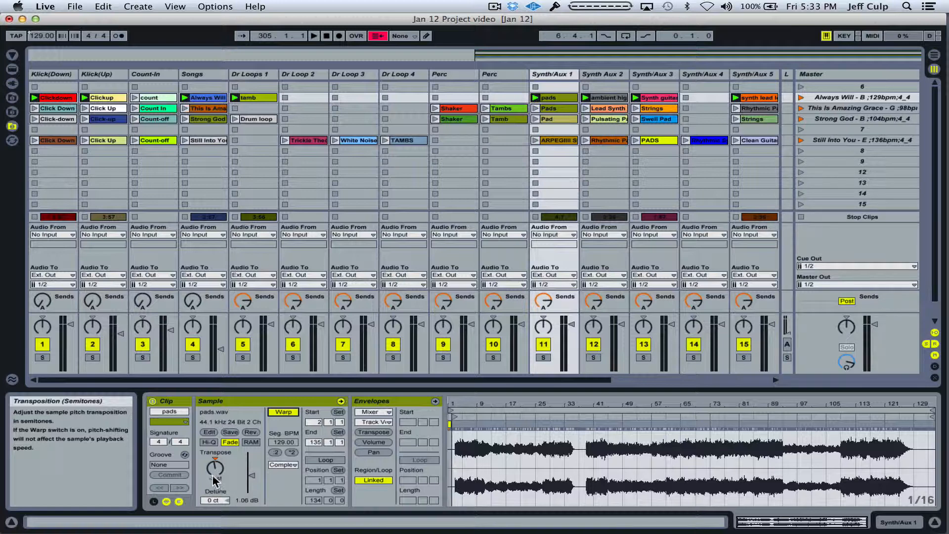
# Raise the pads clip's Transpose knob from -3 st to -2 st
pyautogui.moveTo(214, 468); pyautogui.dragTo(217, 485)
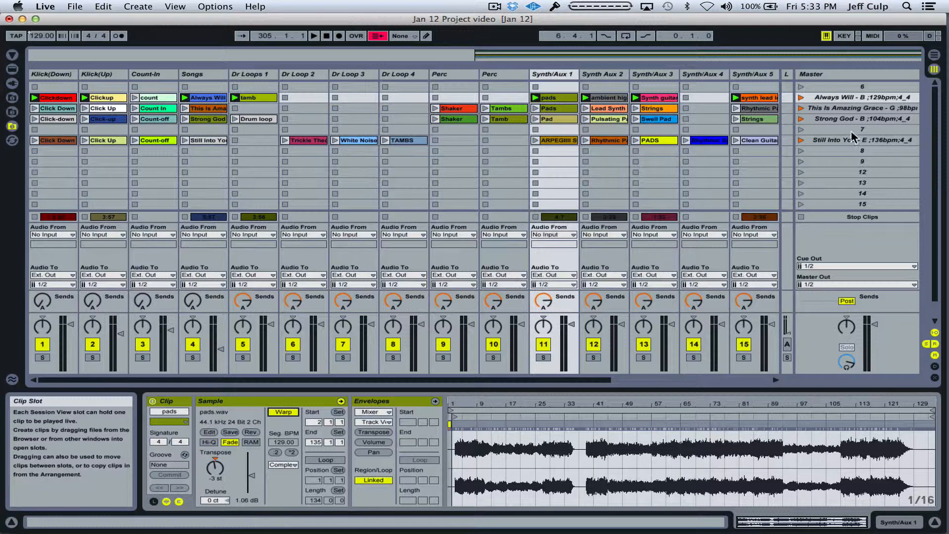
pyautogui.click(856, 98)
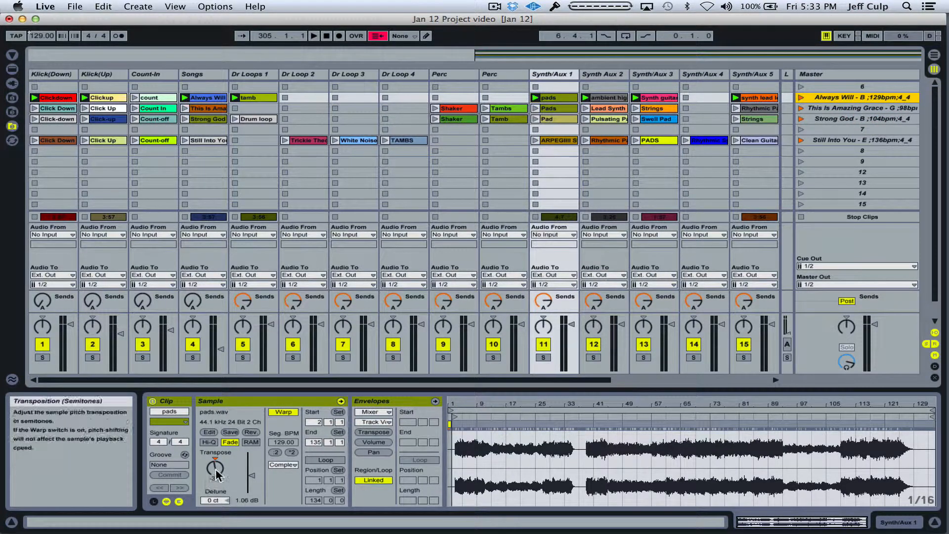
pyautogui.moveTo(215, 466); pyautogui.dragTo(214, 478)
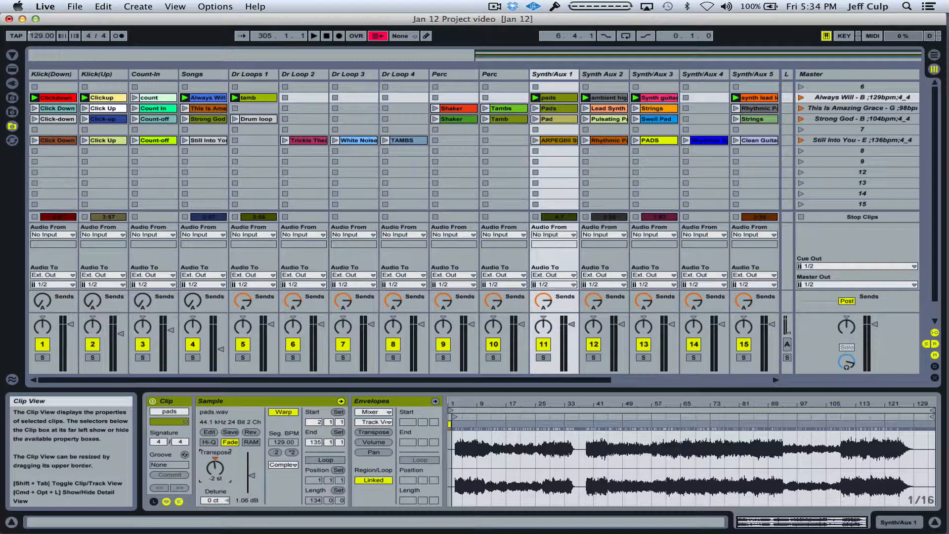
pyautogui.moveTo(214, 468); pyautogui.dragTo(214, 485)
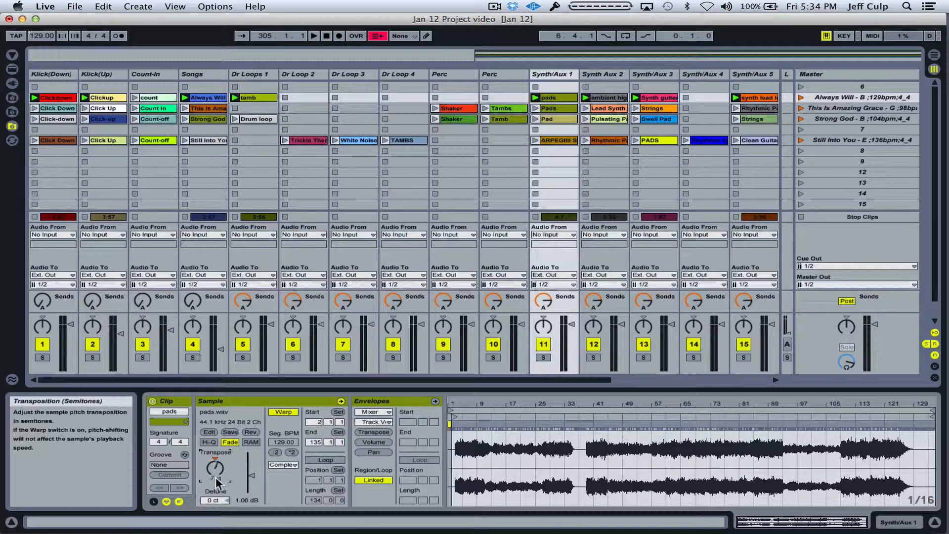
pyautogui.moveTo(215, 469); pyautogui.dragTo(214, 479)
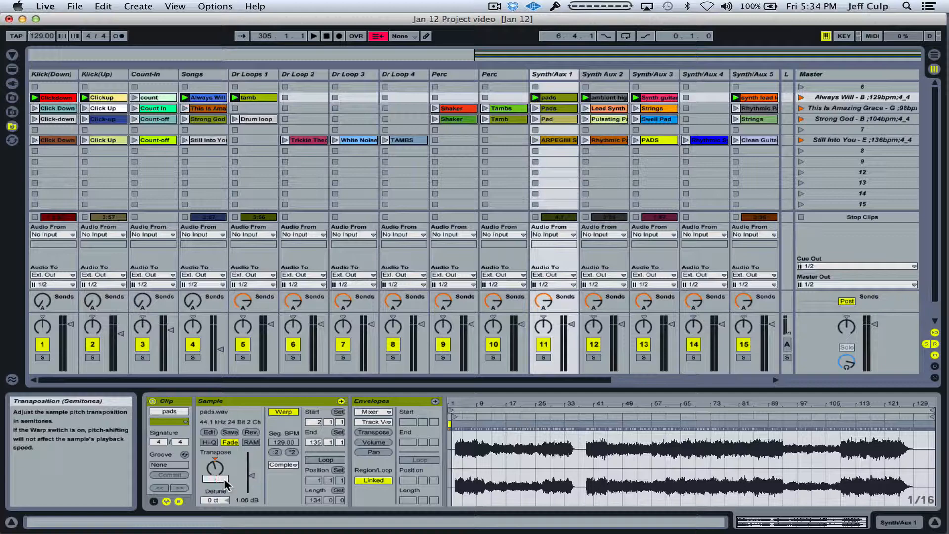
pyautogui.moveTo(216, 465); pyautogui.dragTo(215, 479)
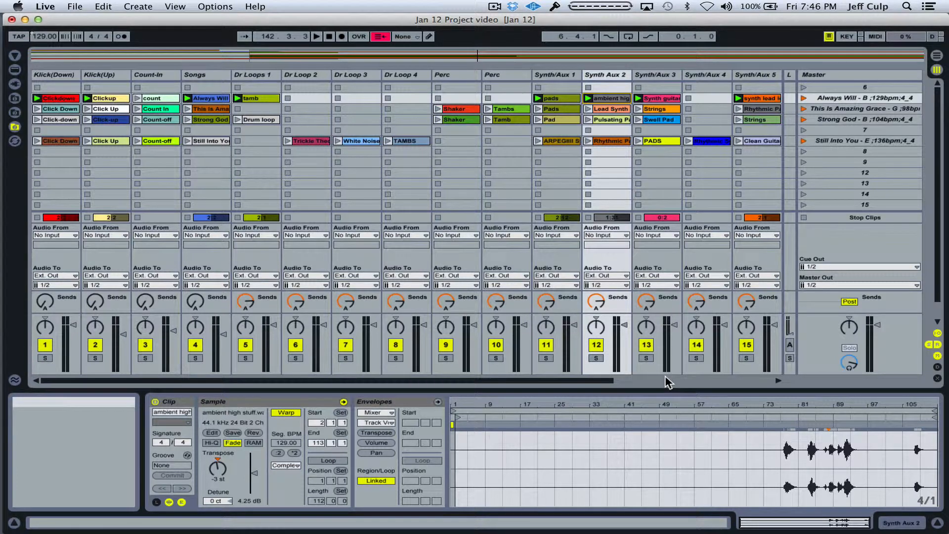
pyautogui.moveTo(303, 387)
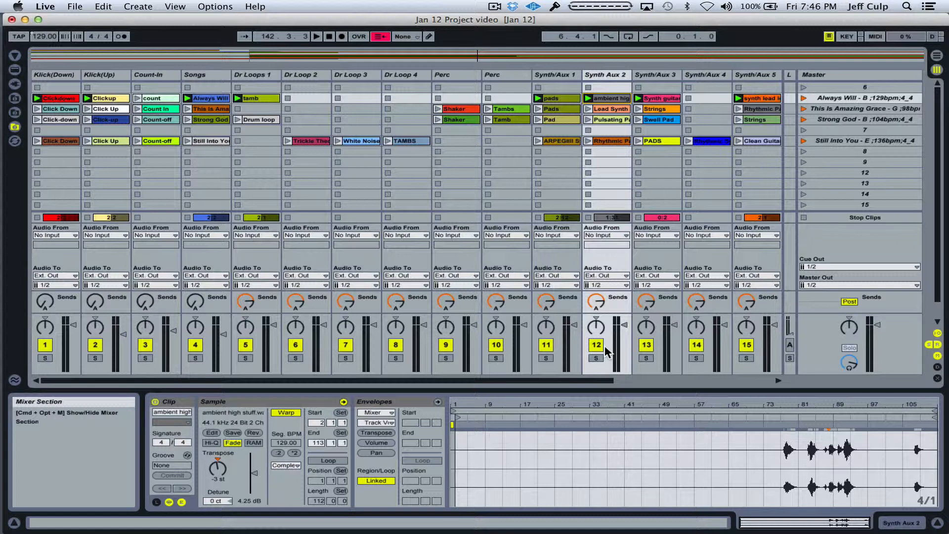
pyautogui.moveTo(702, 342)
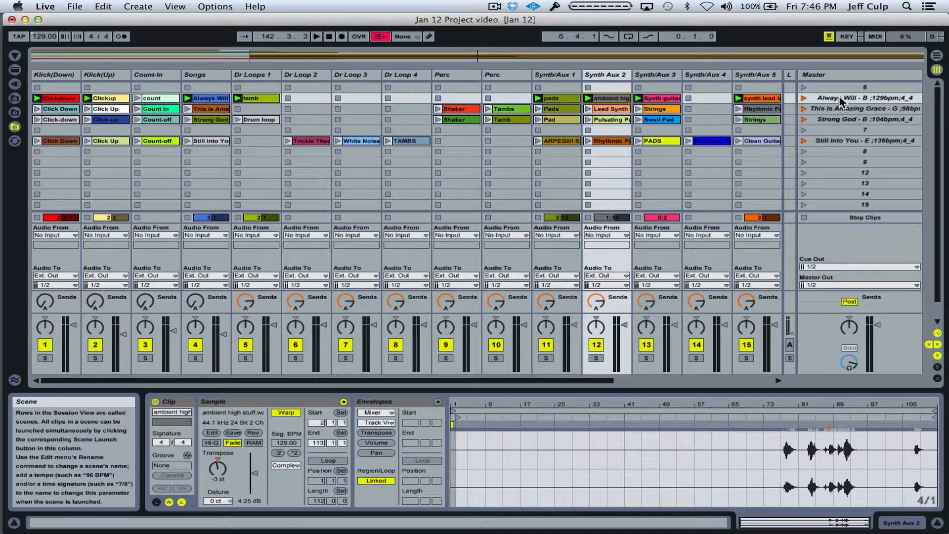
# Reselect the pads clip in Synth/Aux 1, now transposed to -4 st
pyautogui.click(551, 98)
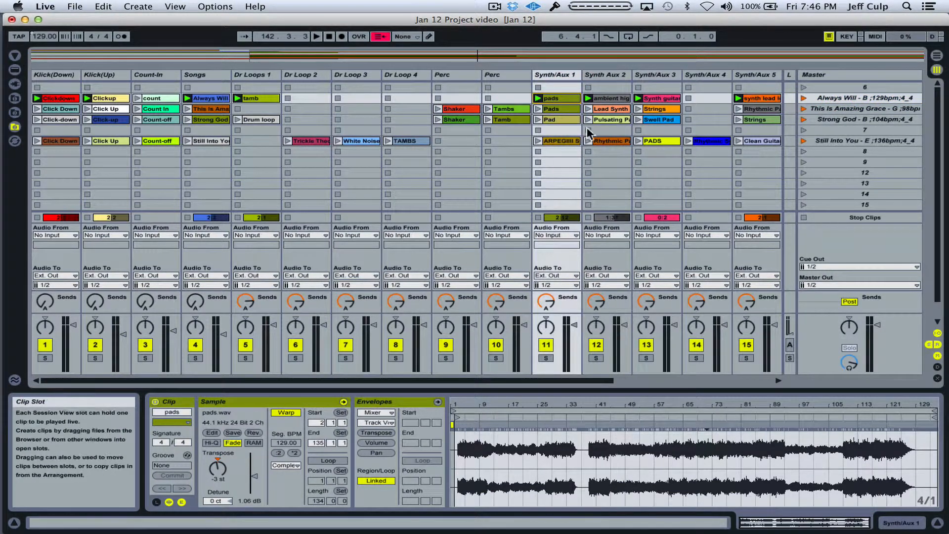
pyautogui.click(606, 98)
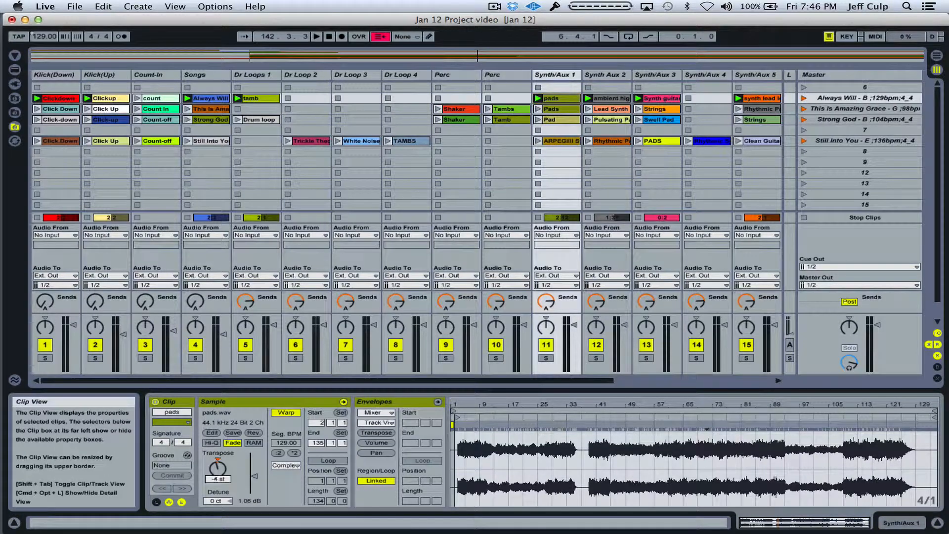
# Review the Synth/Aux clips and return the pads clip's Transpose to -2 st
pyautogui.click(610, 98)
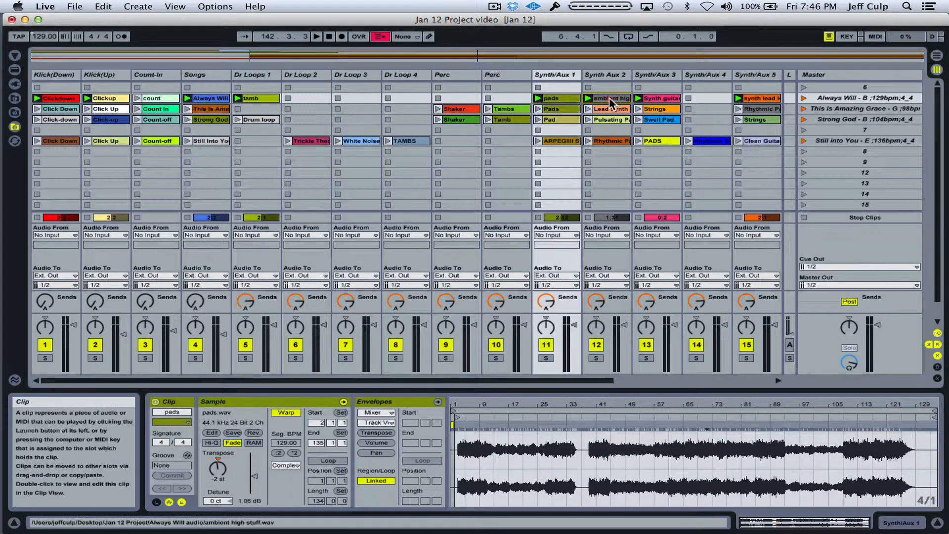
pyautogui.click(759, 98)
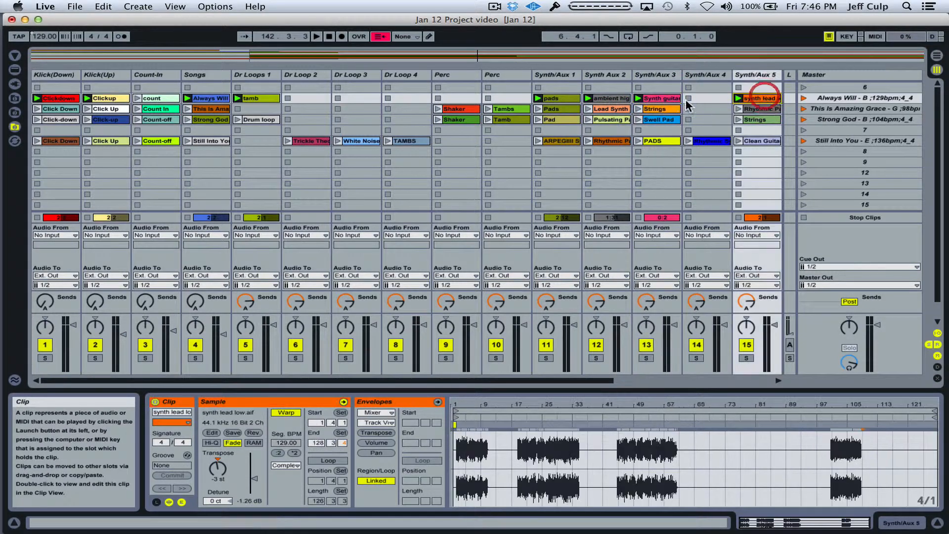
pyautogui.click(556, 98)
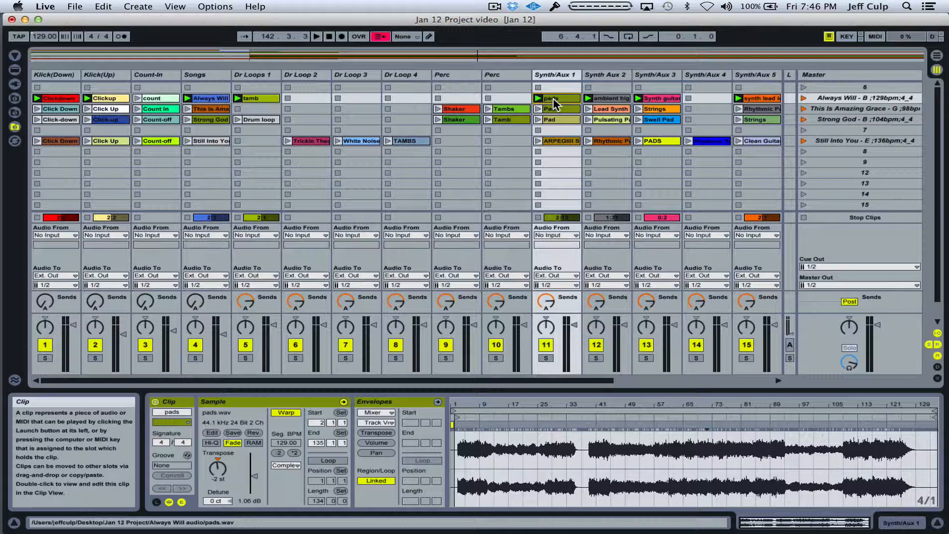
pyautogui.click(611, 98)
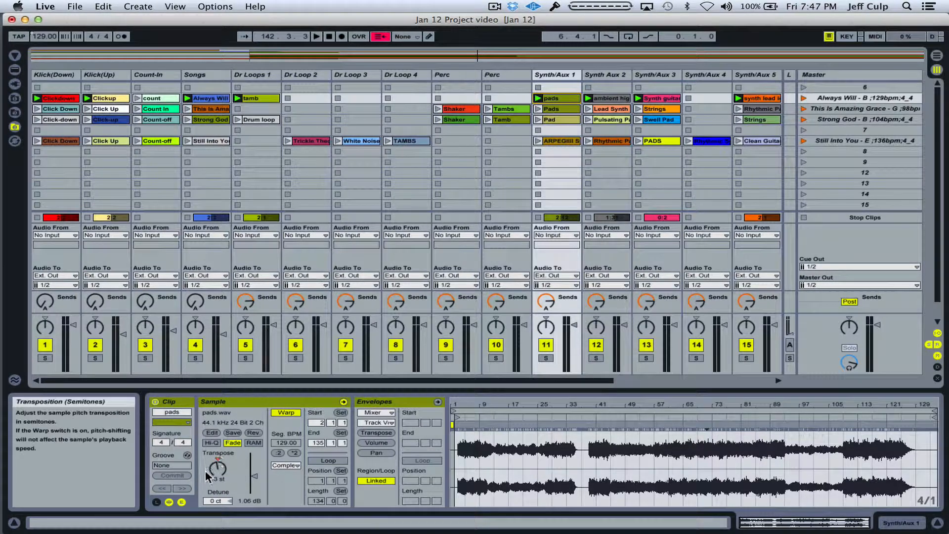
pyautogui.click(706, 141)
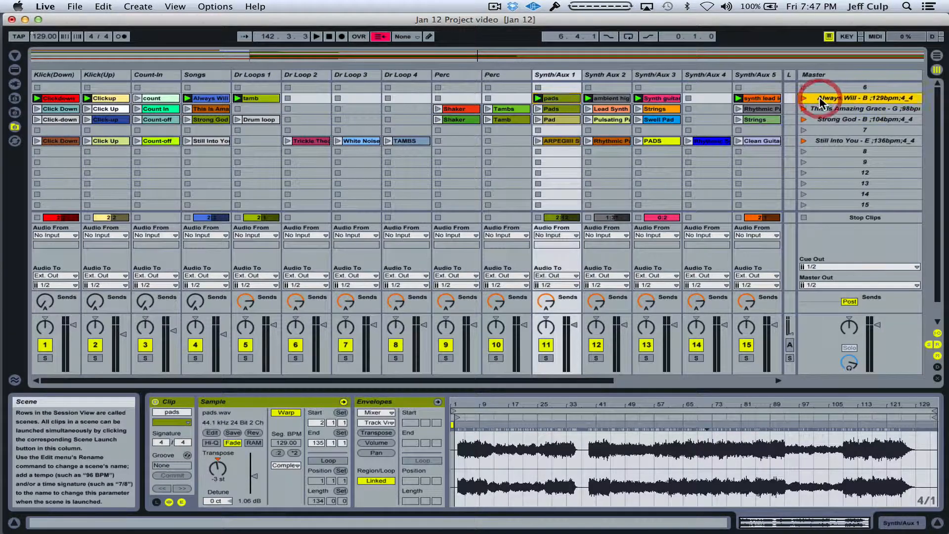
# Show the ambient high stuff clip's properties, transposed -3 st
pyautogui.click(548, 98)
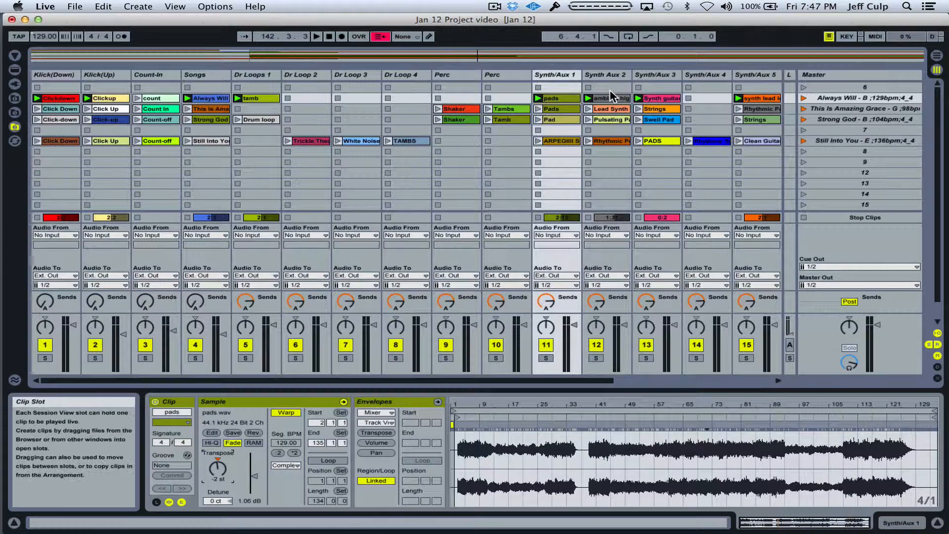
pyautogui.click(605, 98)
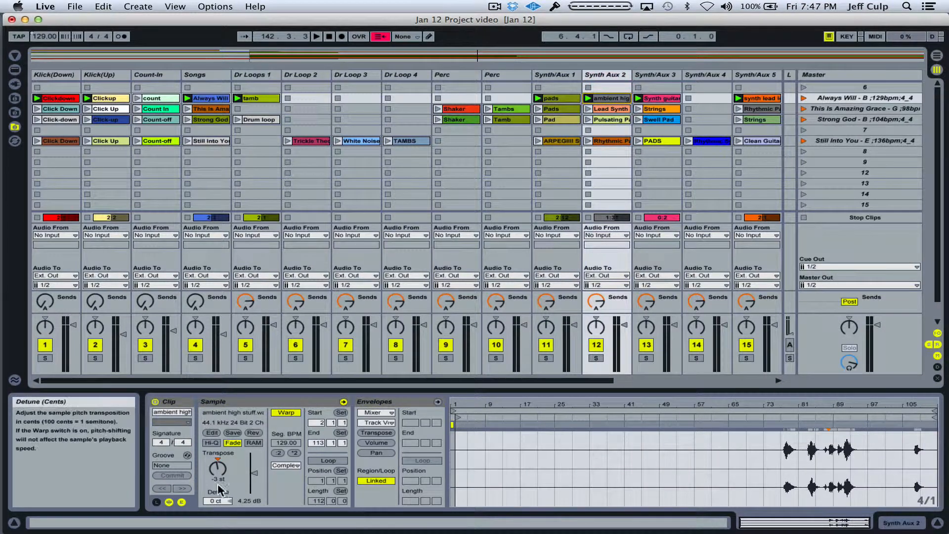